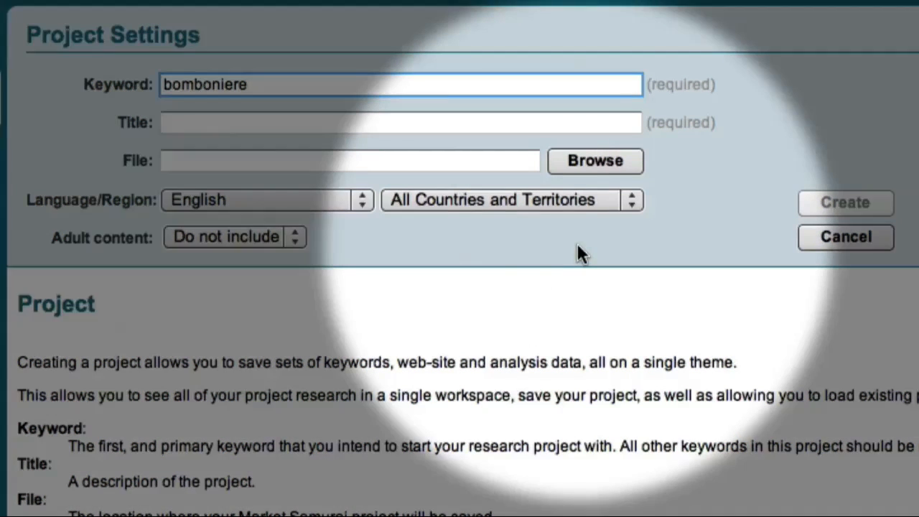
- Target the bomboniere project at Australia and create it
{"action": "left_click", "coordinate": [510, 199]}
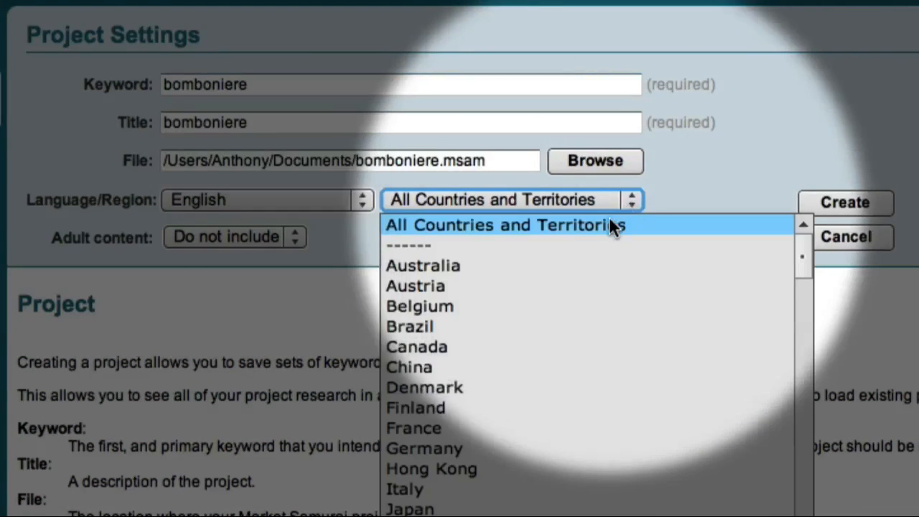
{"action": "left_click", "coordinate": [422, 264]}
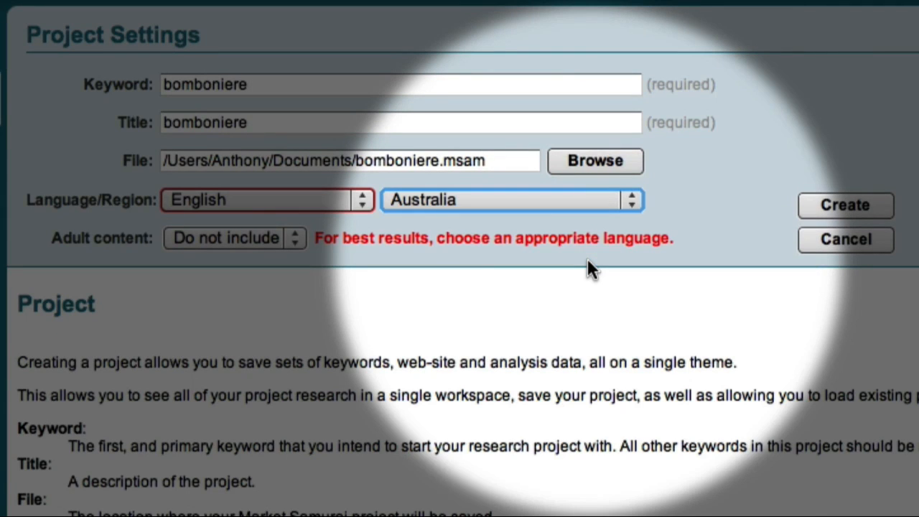
{"action": "mouse_move", "coordinate": [610, 266]}
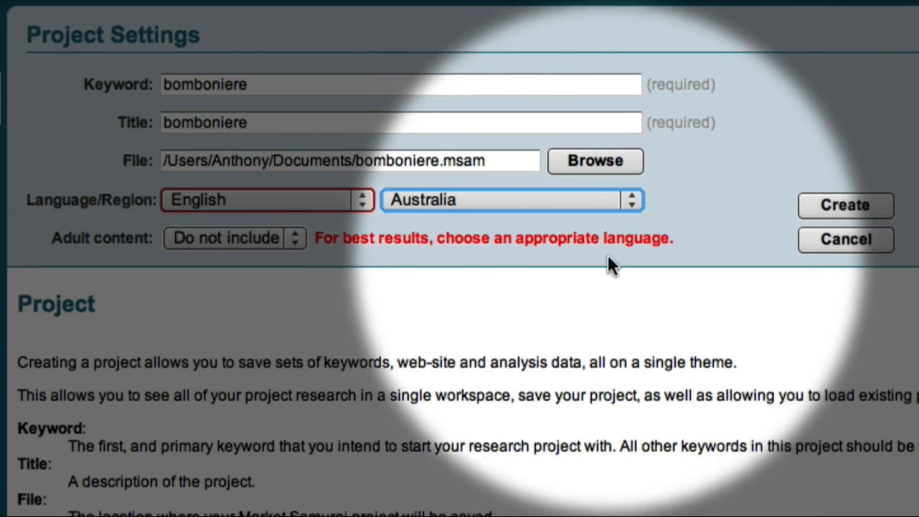
{"action": "left_click", "coordinate": [844, 203]}
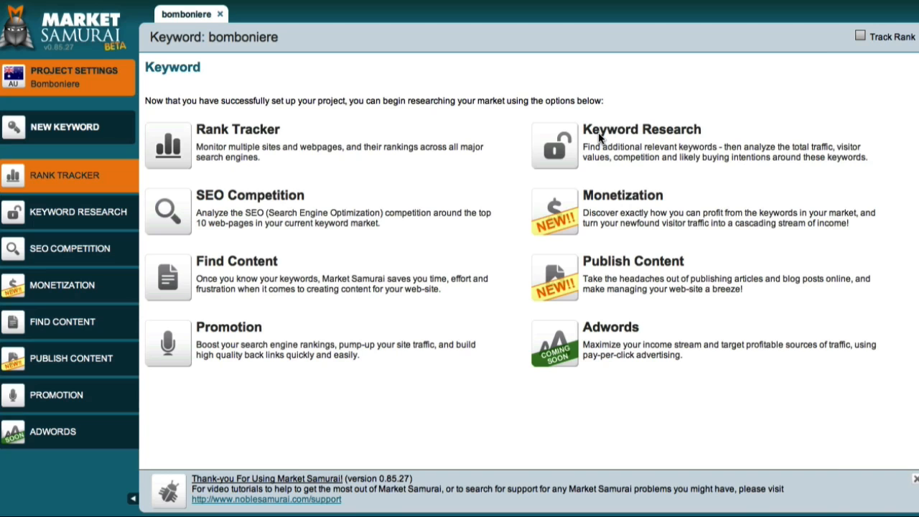
{"action": "mouse_move", "coordinate": [421, 167]}
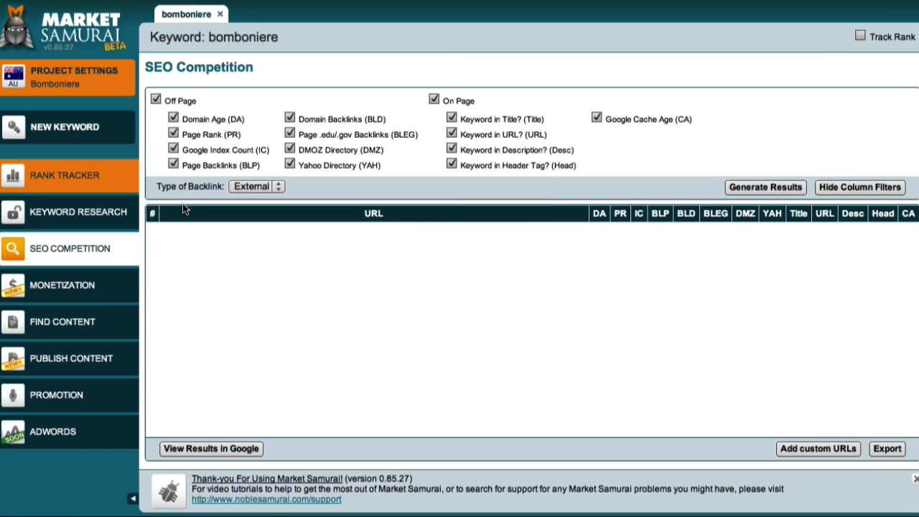
{"action": "mouse_move", "coordinate": [646, 199]}
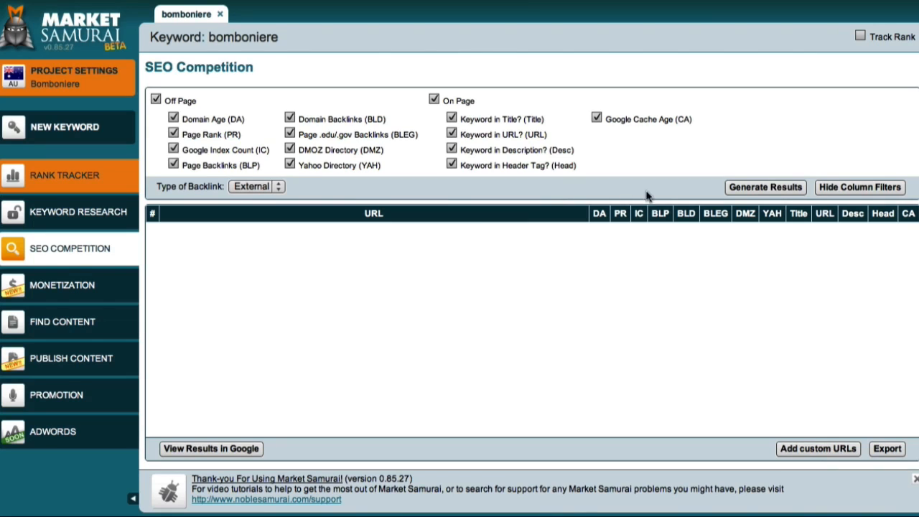
- Generate SEO competition results for the top ten bomboniere pages
{"action": "left_click", "coordinate": [763, 186]}
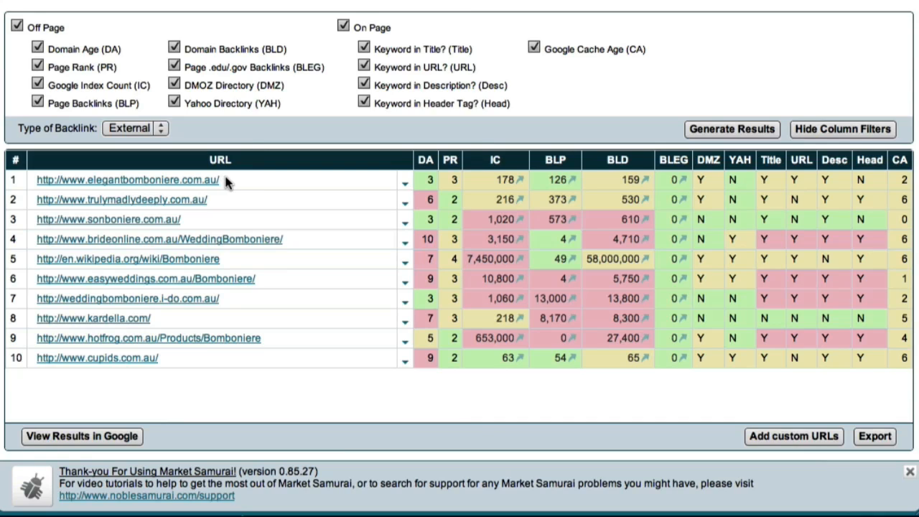
{"action": "mouse_move", "coordinate": [366, 185]}
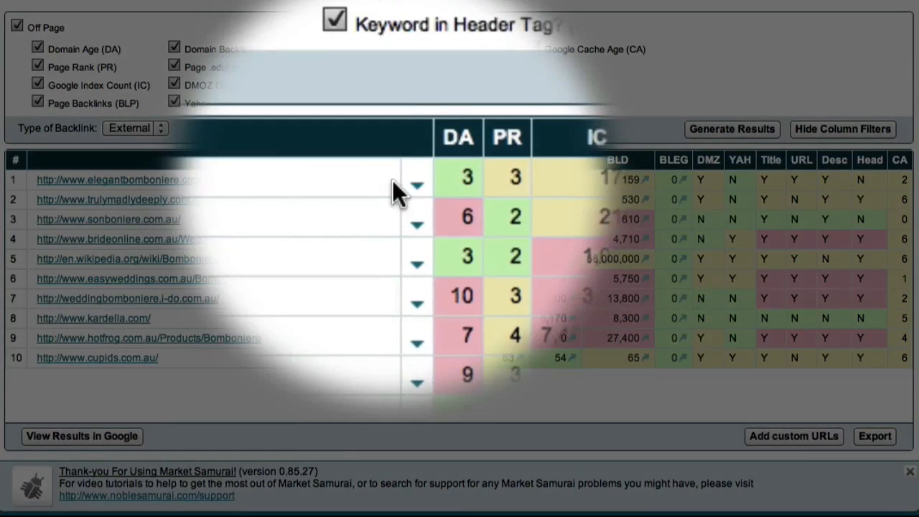
{"action": "left_click", "coordinate": [393, 179]}
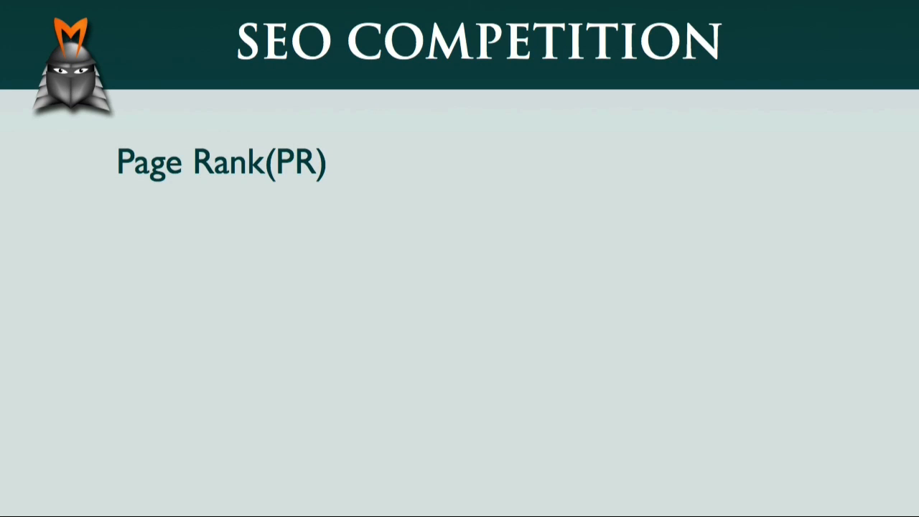
- Add the slide note that PR = Google's Measure of Authority
{"action": "type", "text": "= Google's Measure of Authority"}
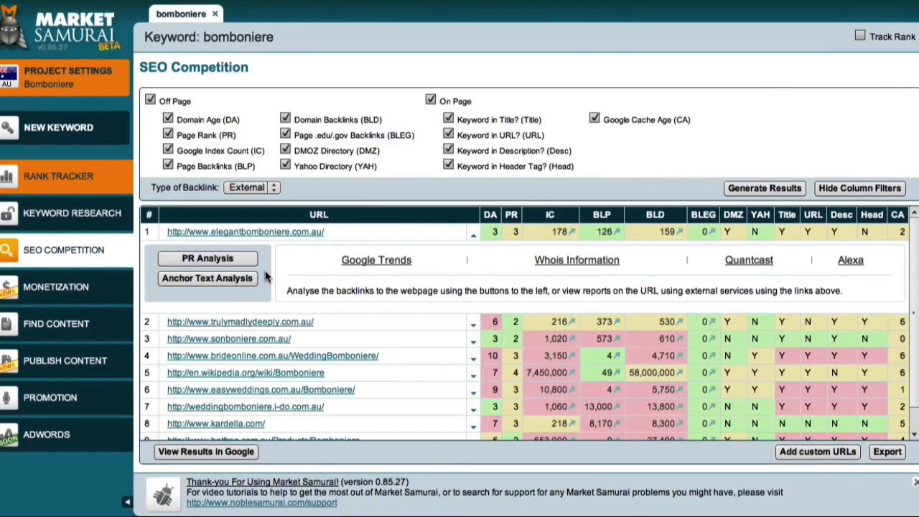
{"action": "mouse_move", "coordinate": [267, 276]}
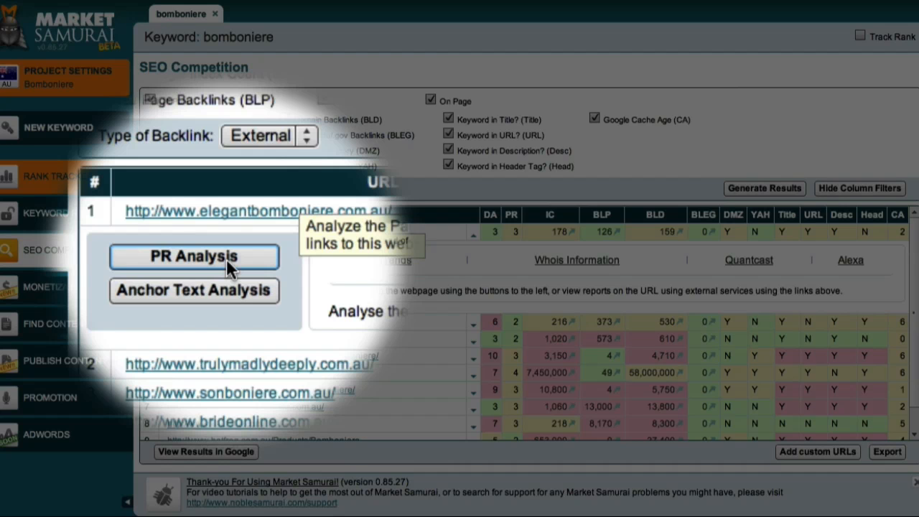
- Run PR Analysis on the top-ranked competitor elegantbomboniere.com.au's backlinks
{"action": "left_click", "coordinate": [194, 256]}
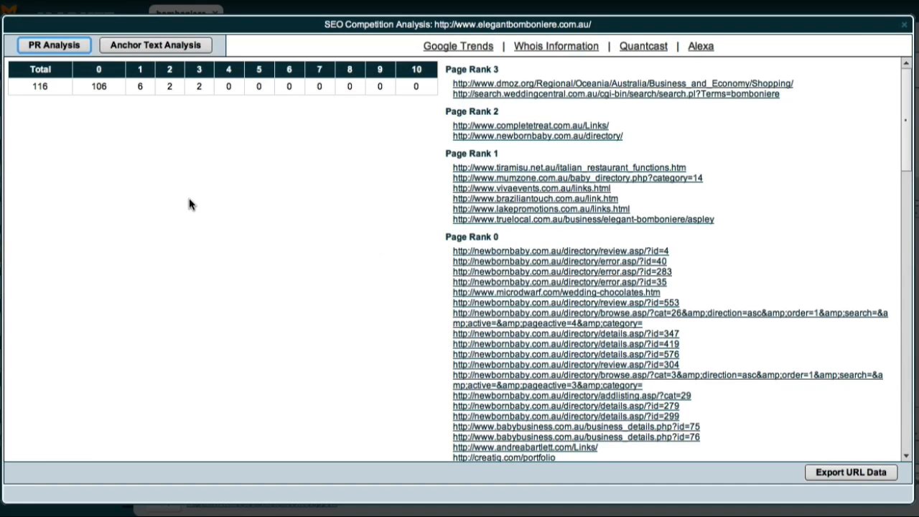
{"action": "mouse_move", "coordinate": [120, 147]}
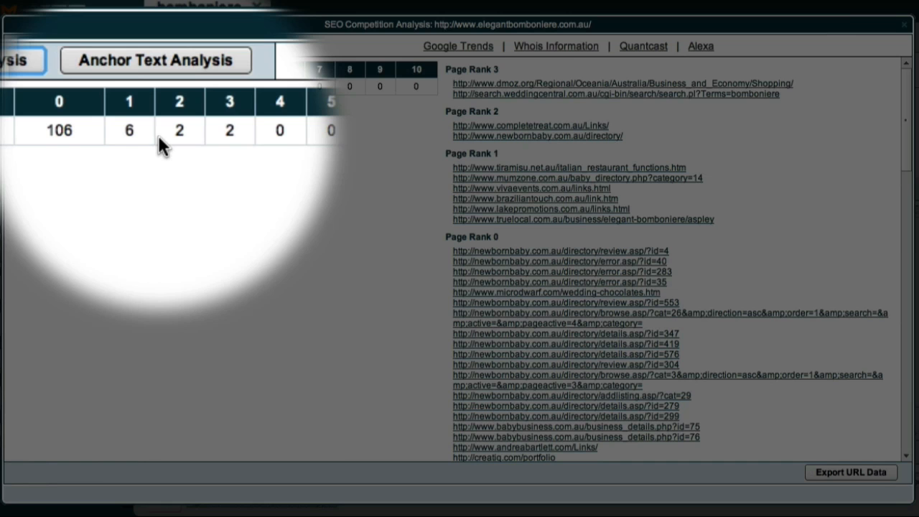
{"action": "left_click", "coordinate": [65, 64]}
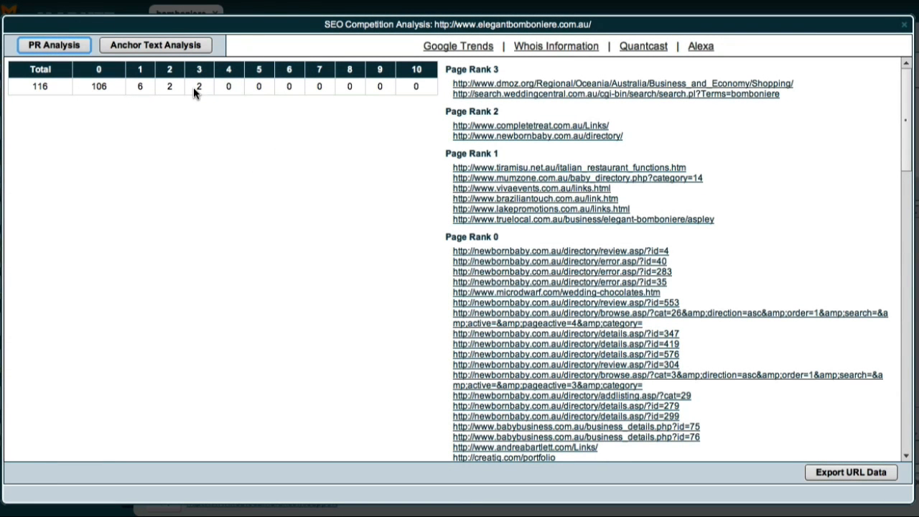
{"action": "mouse_move", "coordinate": [399, 75]}
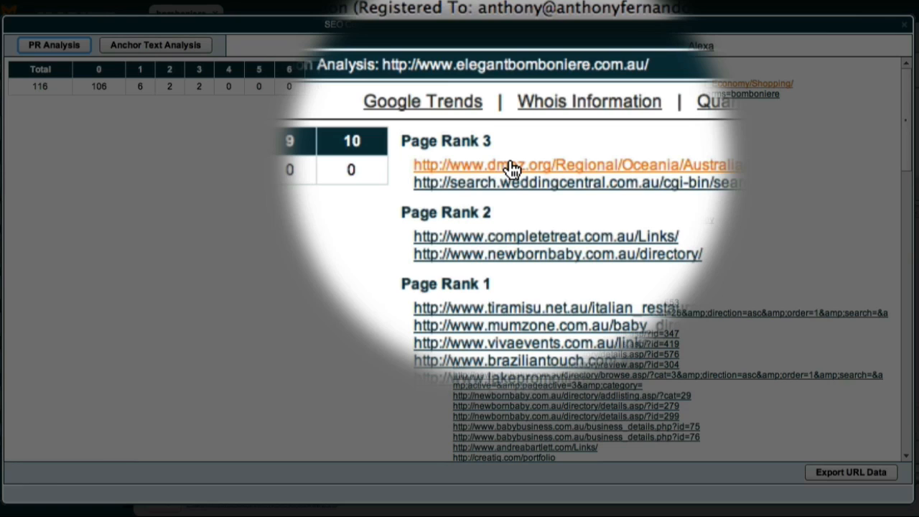
{"action": "left_click", "coordinate": [502, 164]}
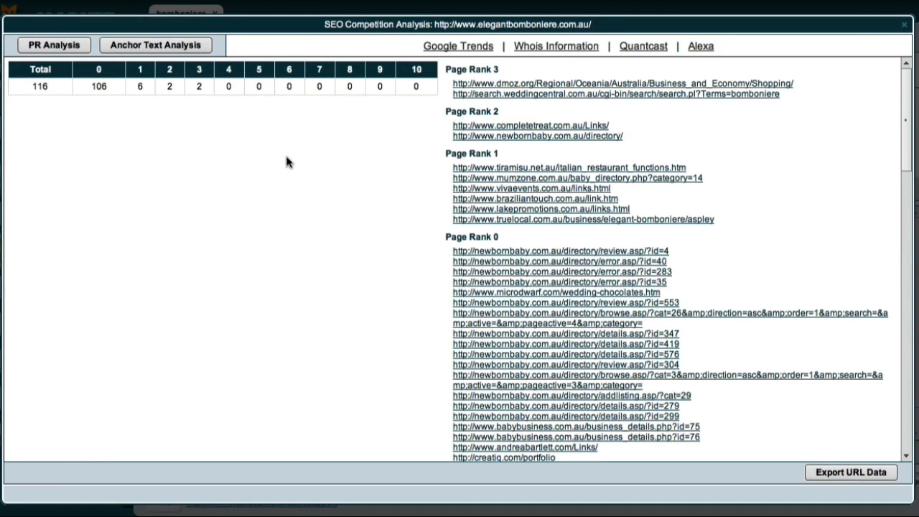
{"action": "mouse_move", "coordinate": [339, 172]}
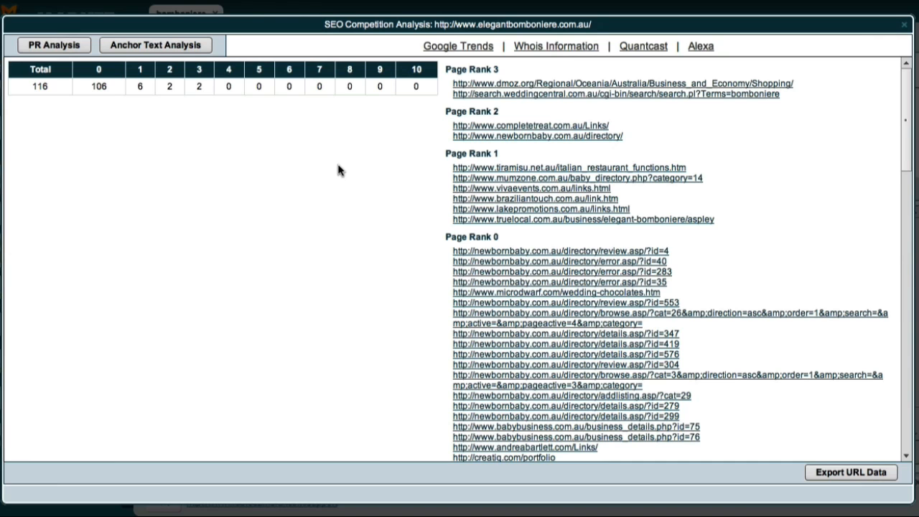
{"action": "mouse_move", "coordinate": [163, 64]}
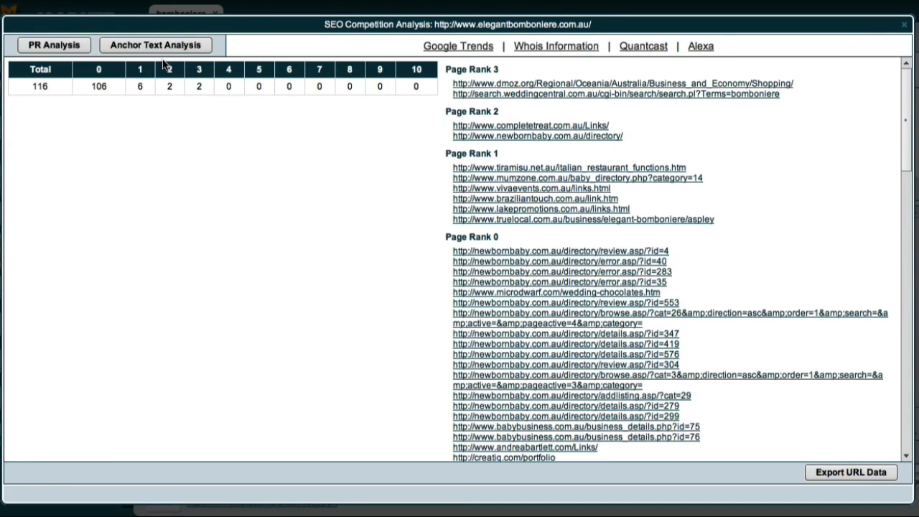
- Show Anchor Text Analysis for elegantbomboniere.com.au's backlinks by PageRank
{"action": "left_click", "coordinate": [155, 44]}
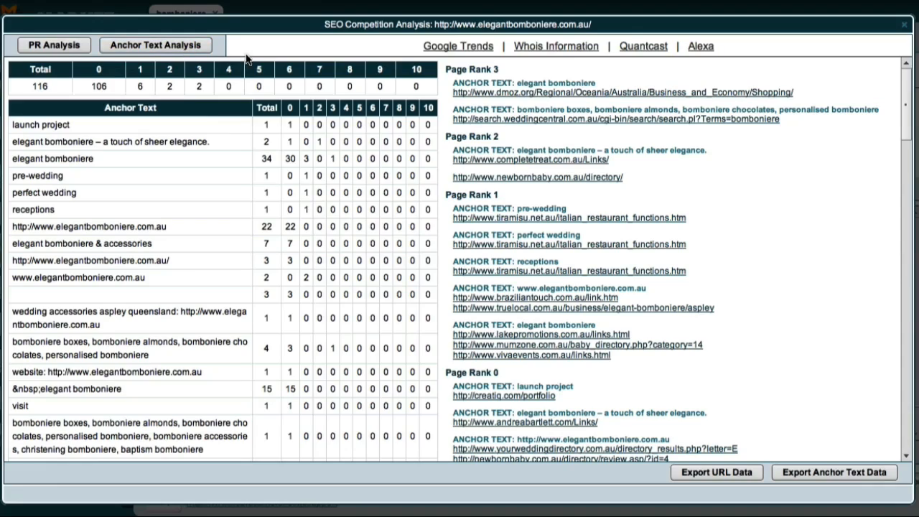
{"action": "mouse_move", "coordinate": [295, 106]}
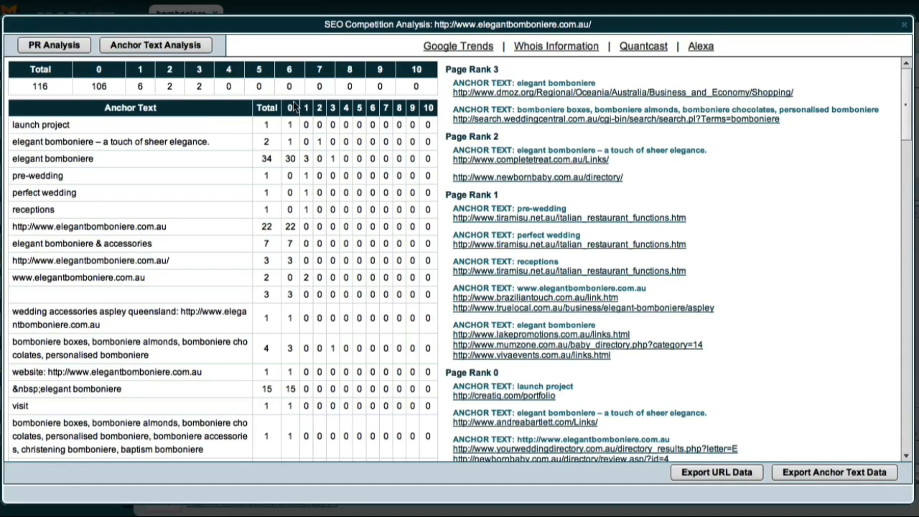